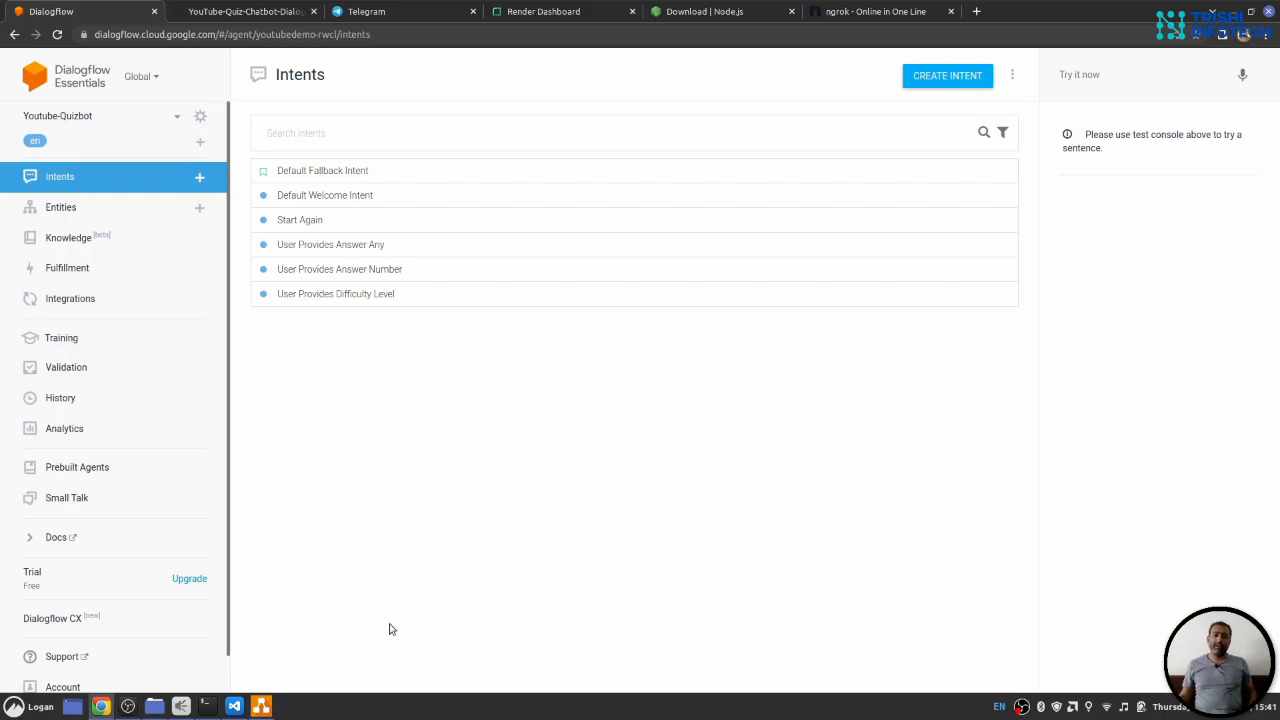
- Download the YouTube-Quiz-Chatbot-Dialogflow repository from GitHub as a ZIP via the Code dropdown
left_click(244, 12)
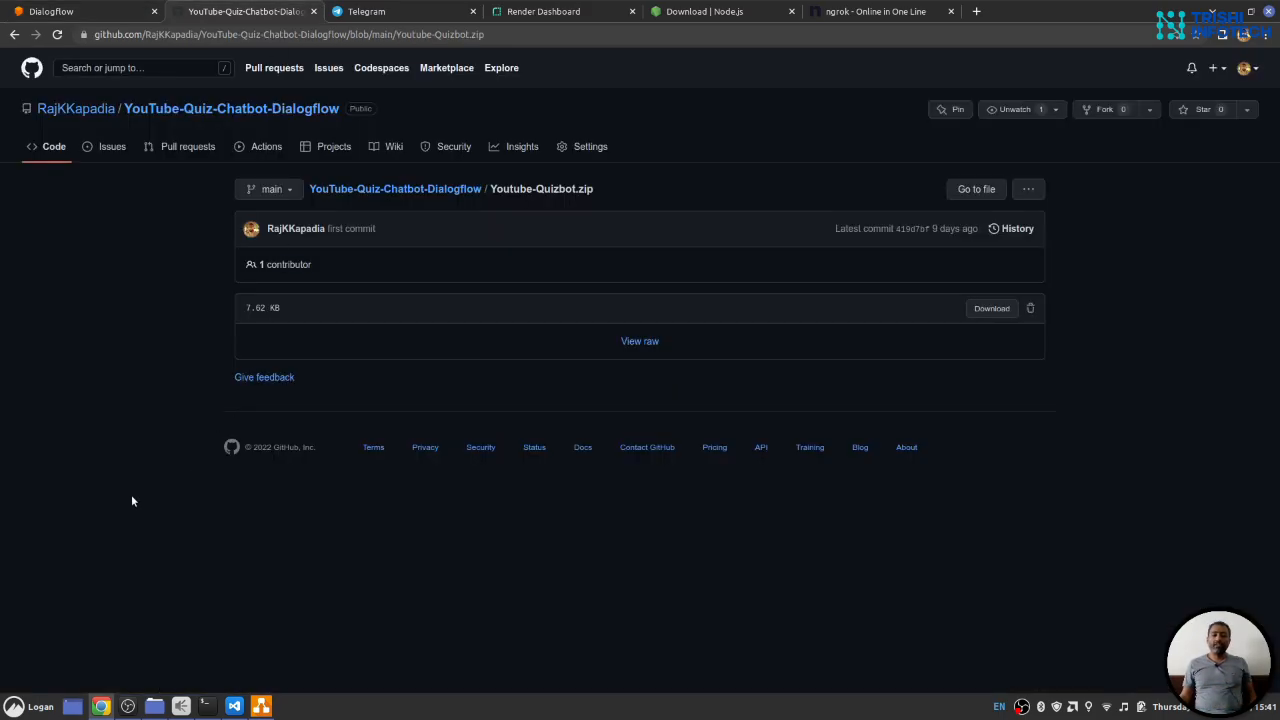
mouse_move(232, 108)
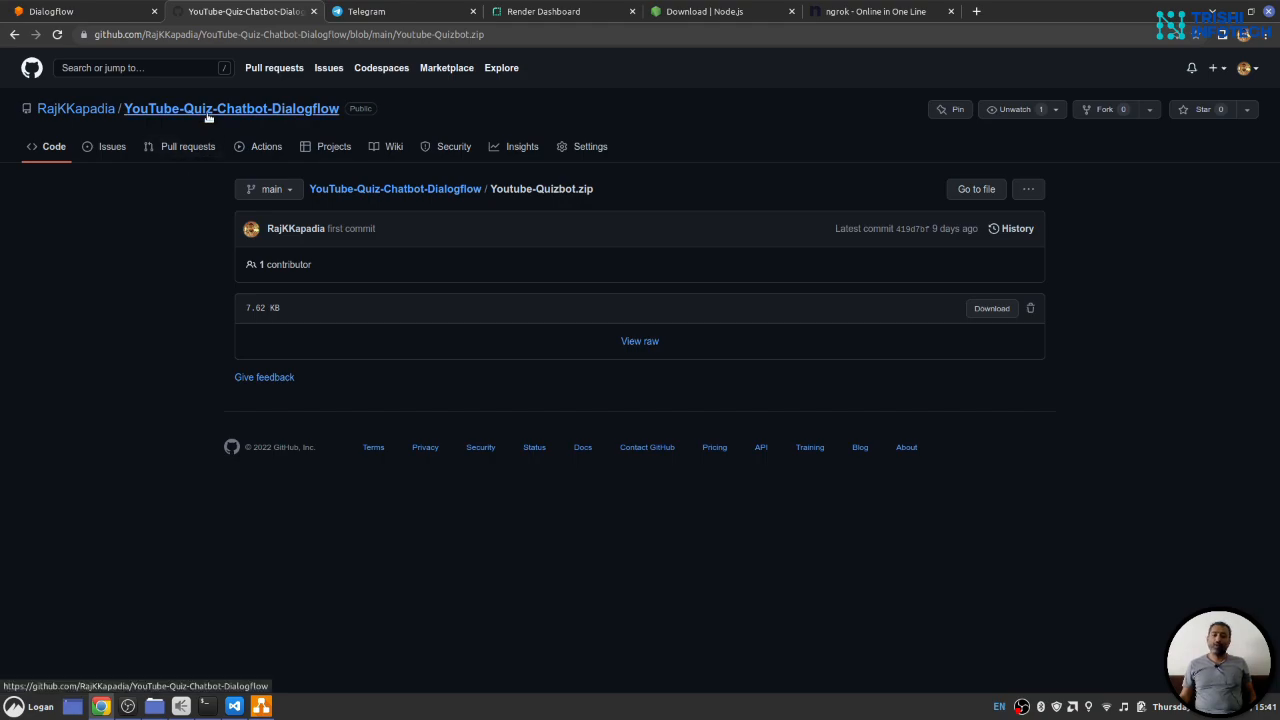
mouse_move(178, 442)
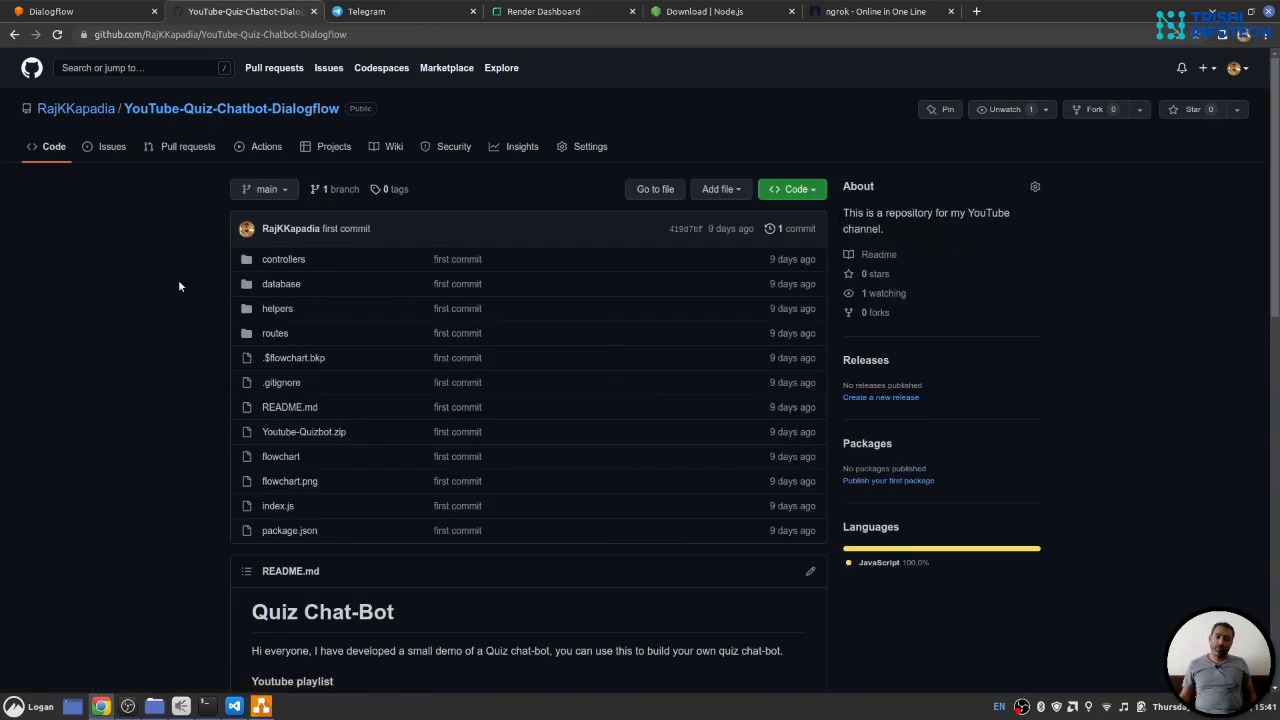
scroll("down", 3)
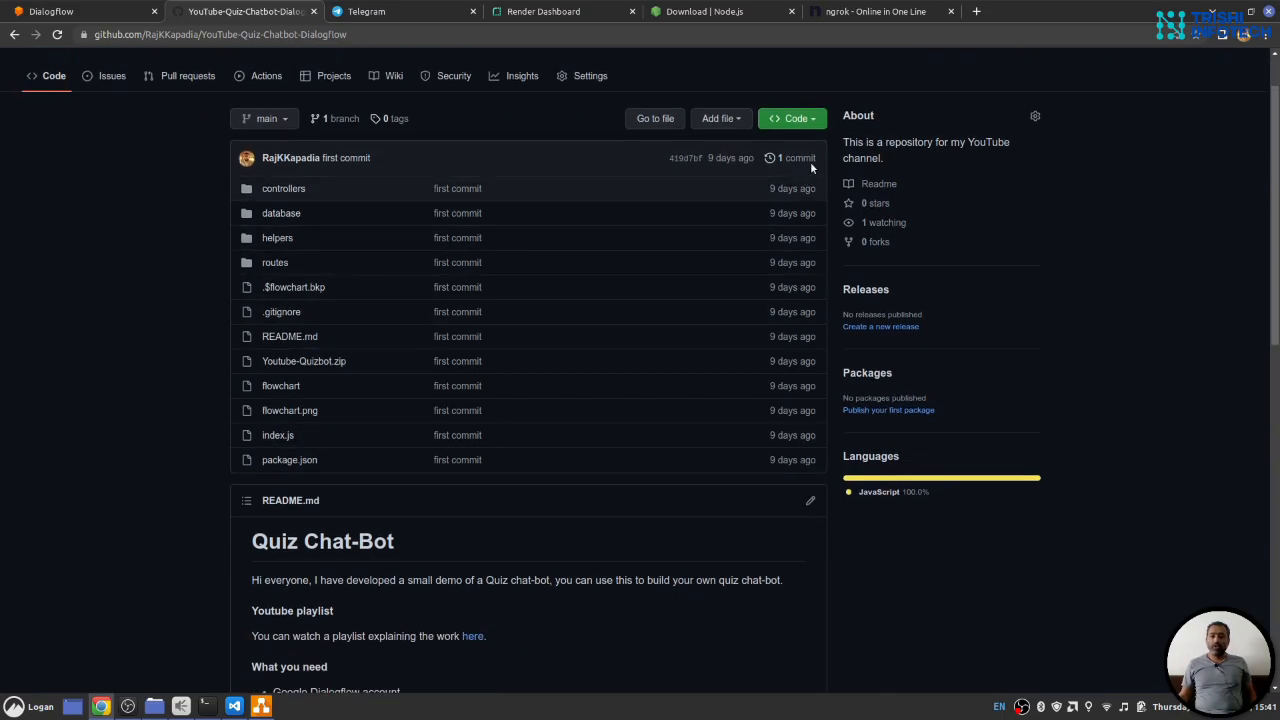
left_click(792, 118)
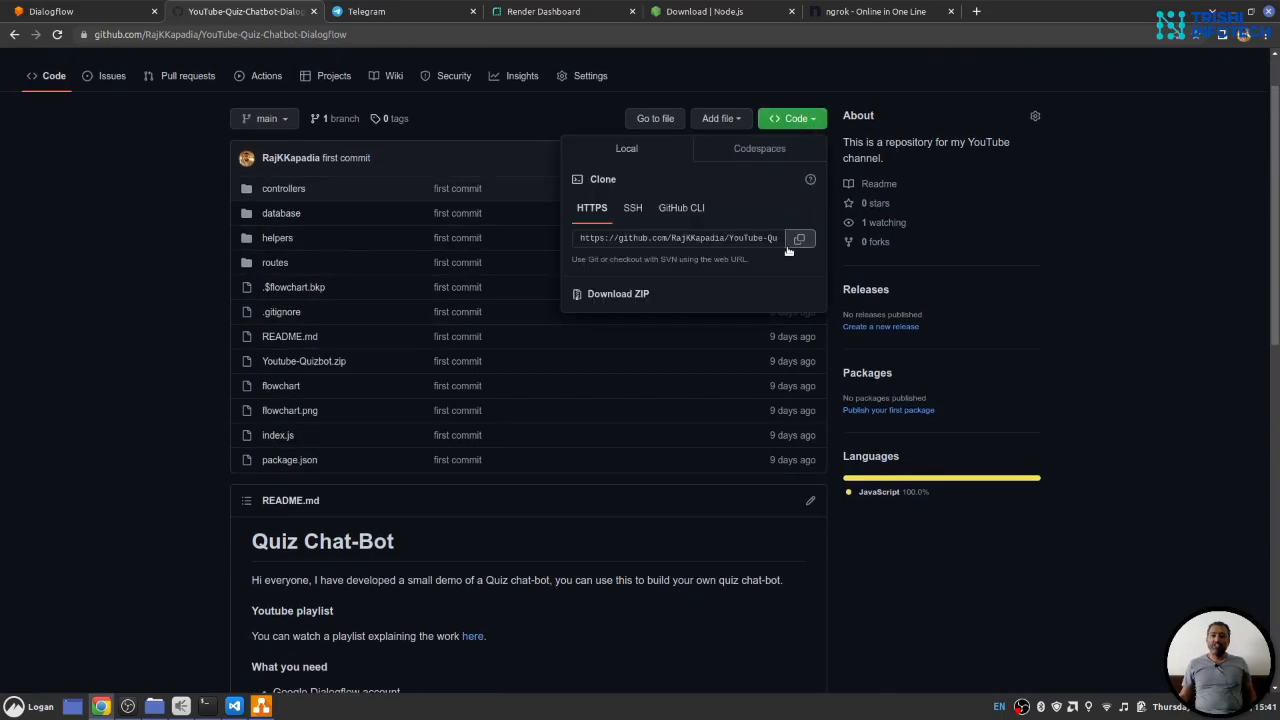
mouse_move(604, 300)
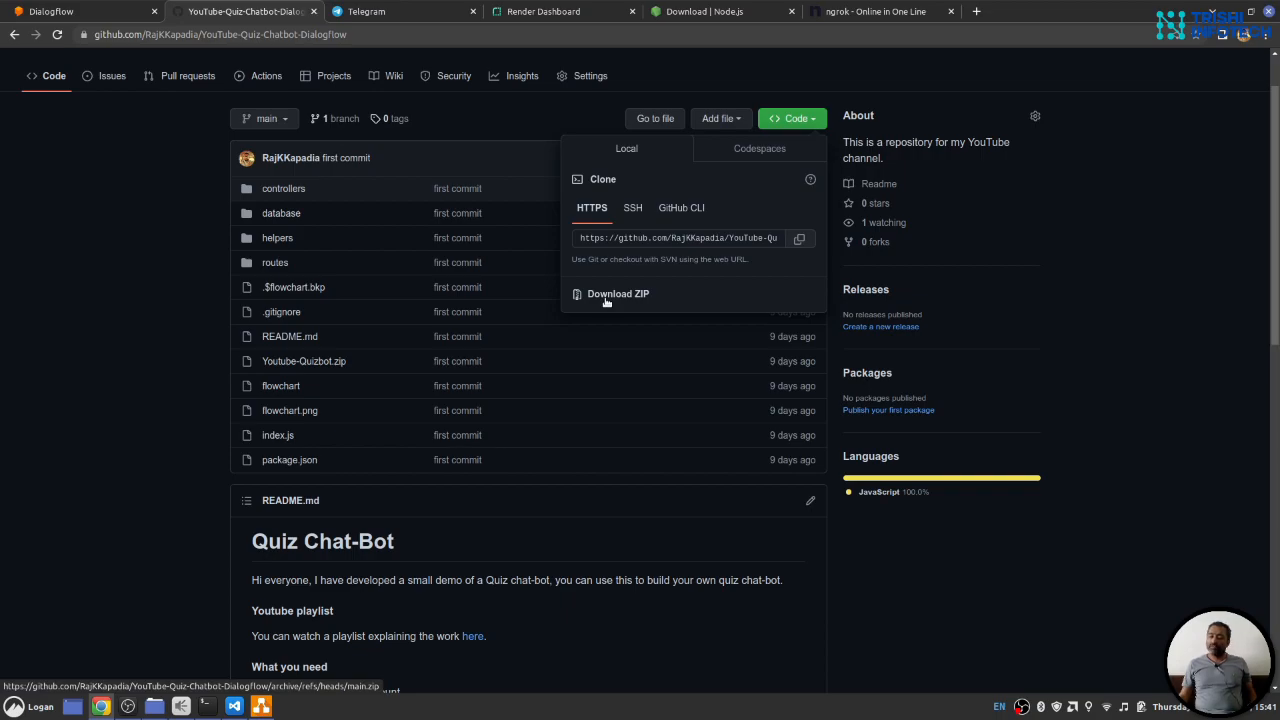
left_click(118, 384)
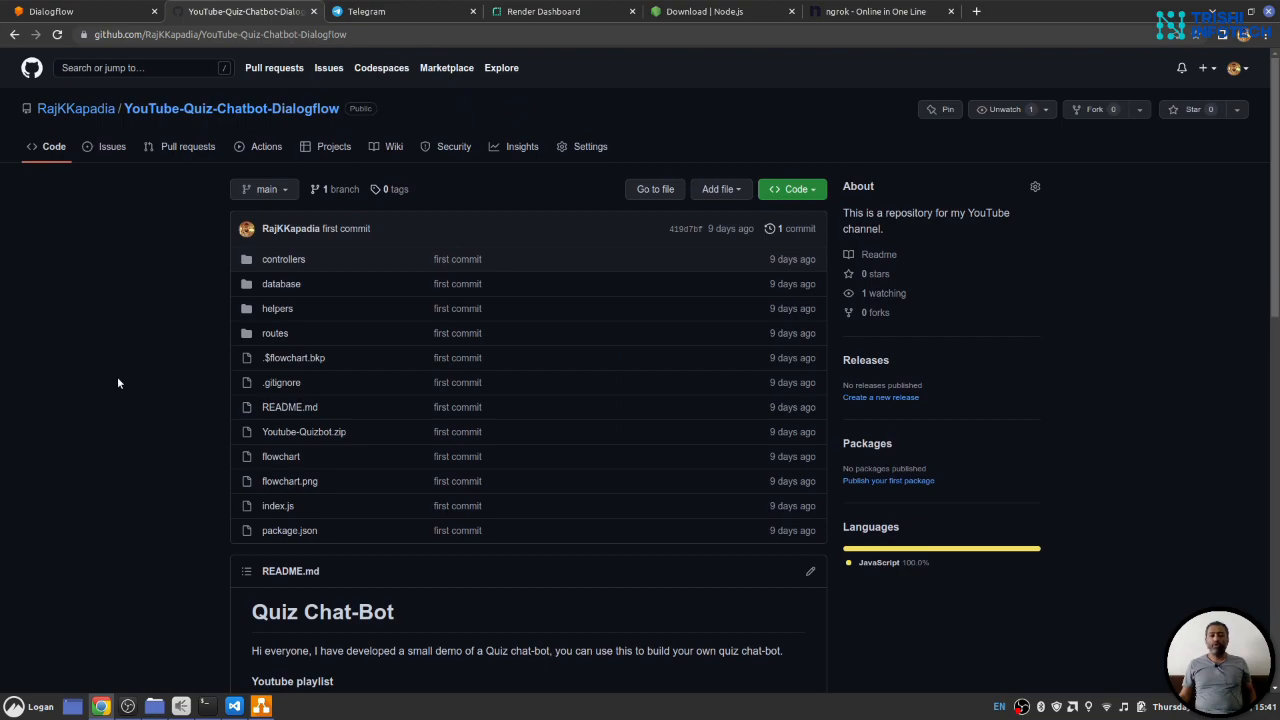
mouse_move(126, 390)
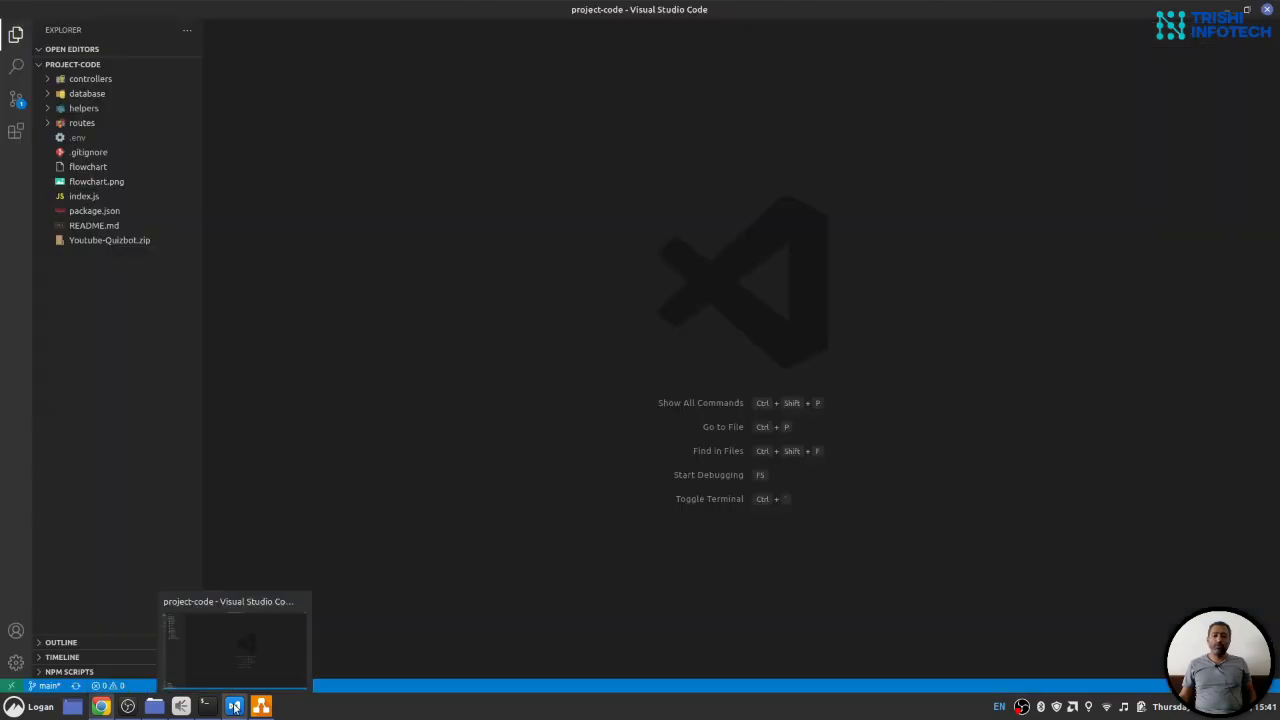
mouse_move(550, 384)
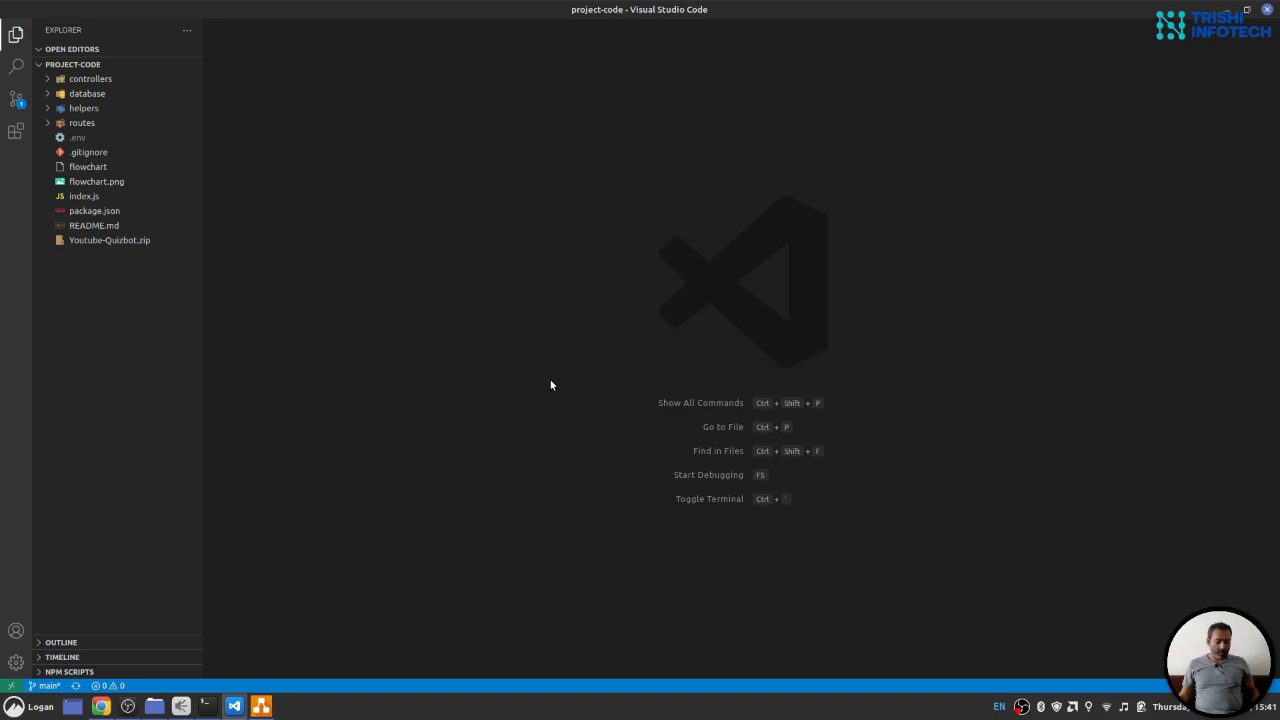
- Check the tool version in the integrated terminal and clear the output
key("ctrl+`")
type("node ")
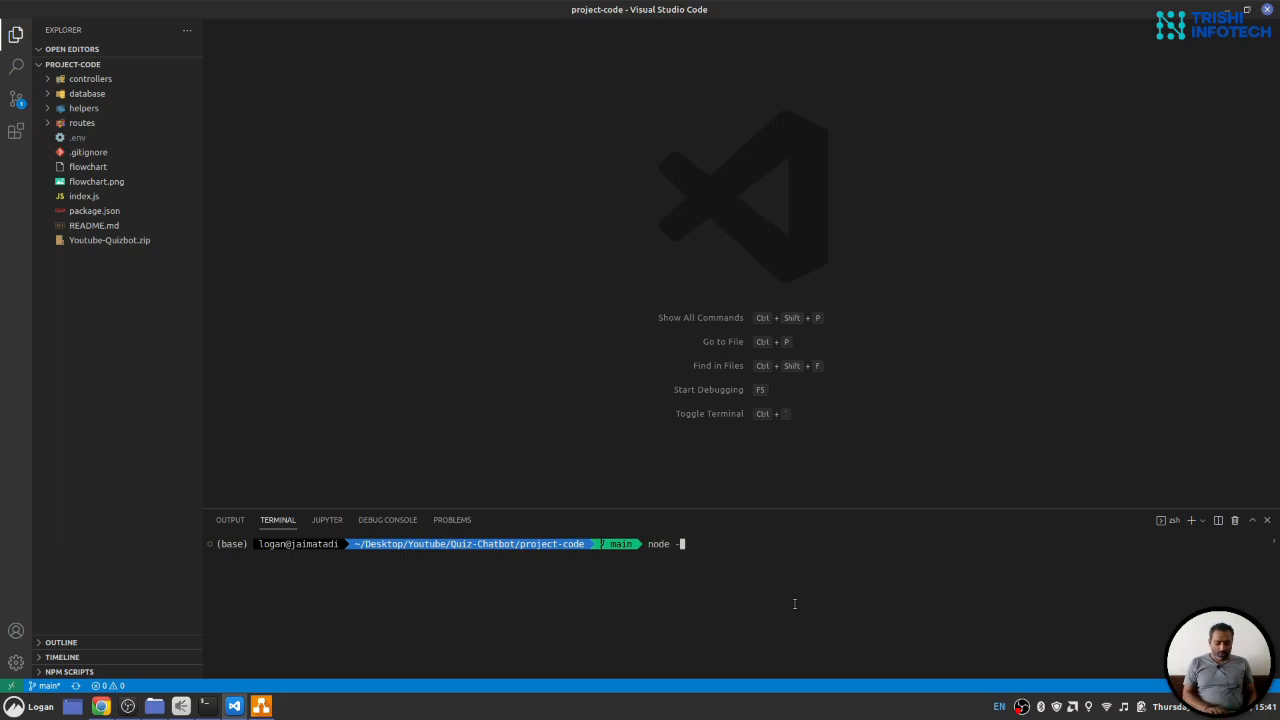
type("--version")
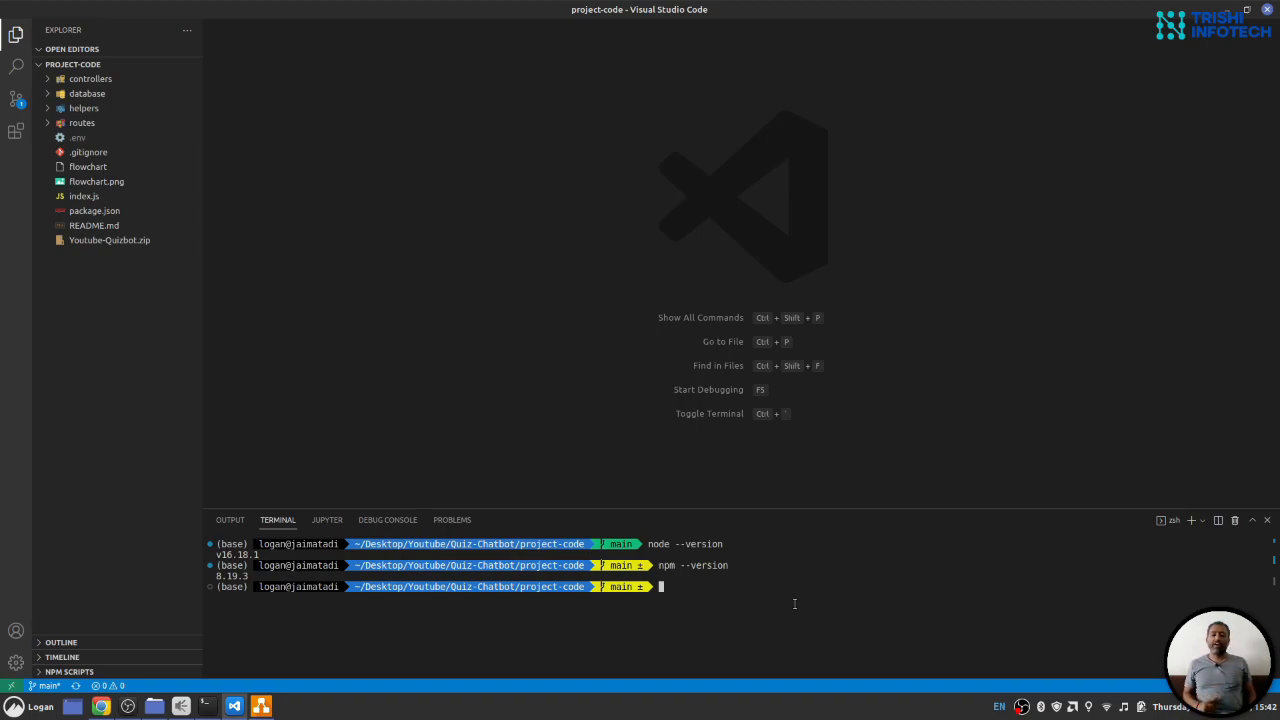
type("clear")
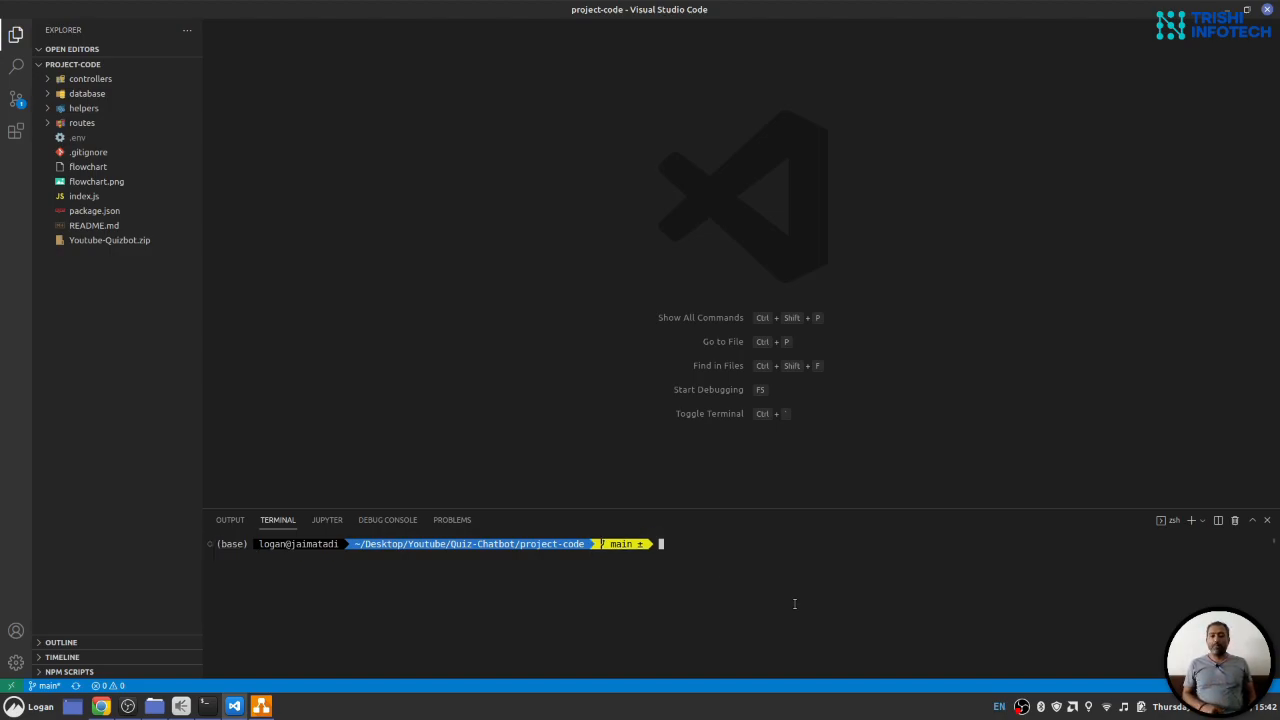
- Run `npm install --save` so 58 packages are added and node_modules is created
type("npm")
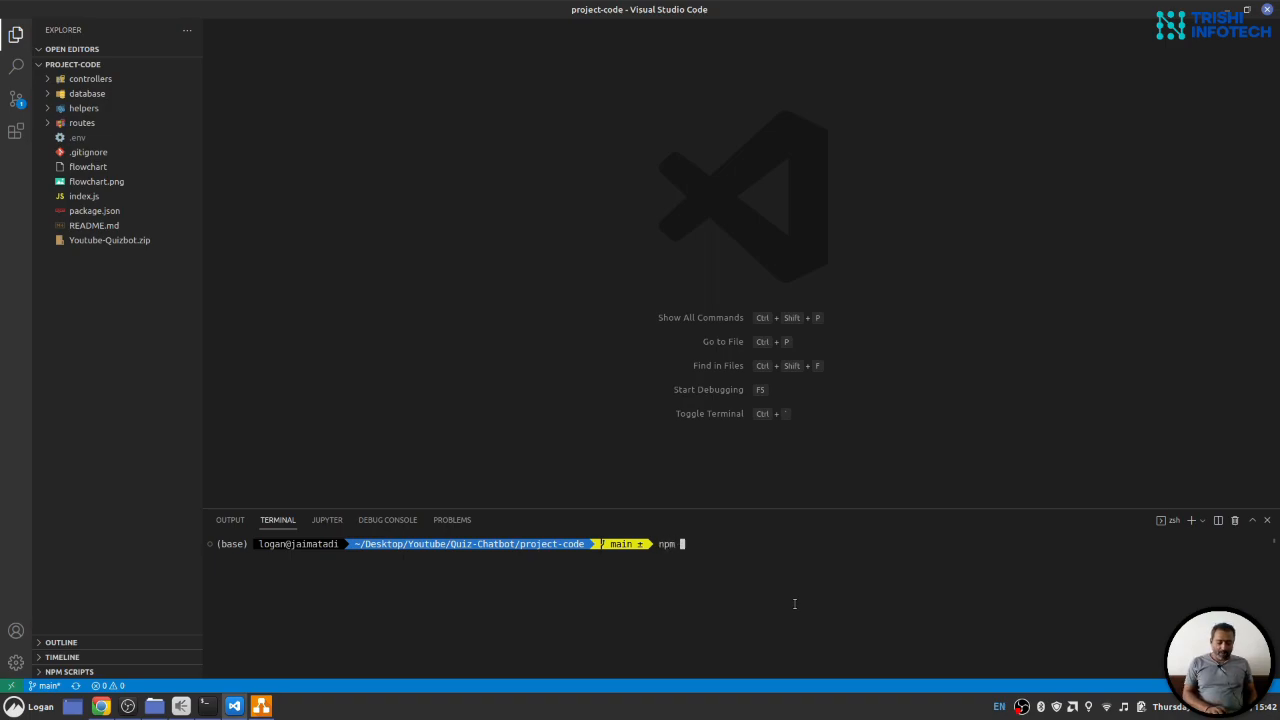
type("install --")
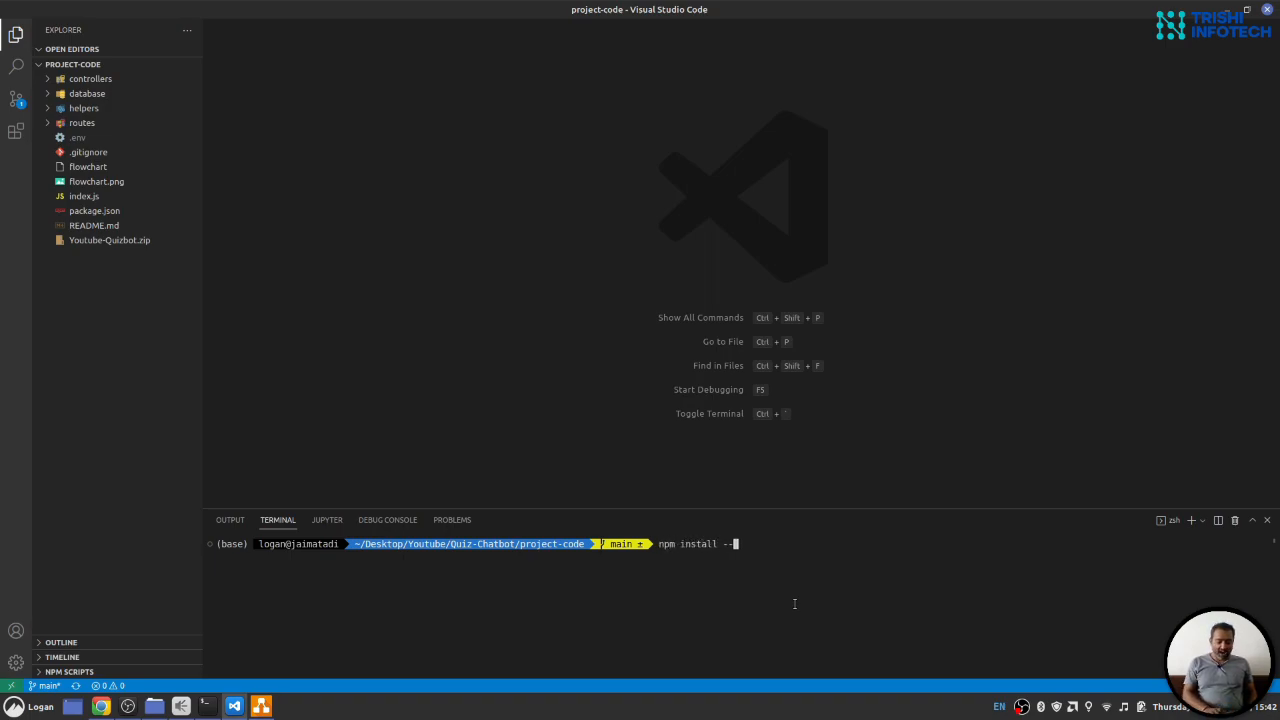
type("save")
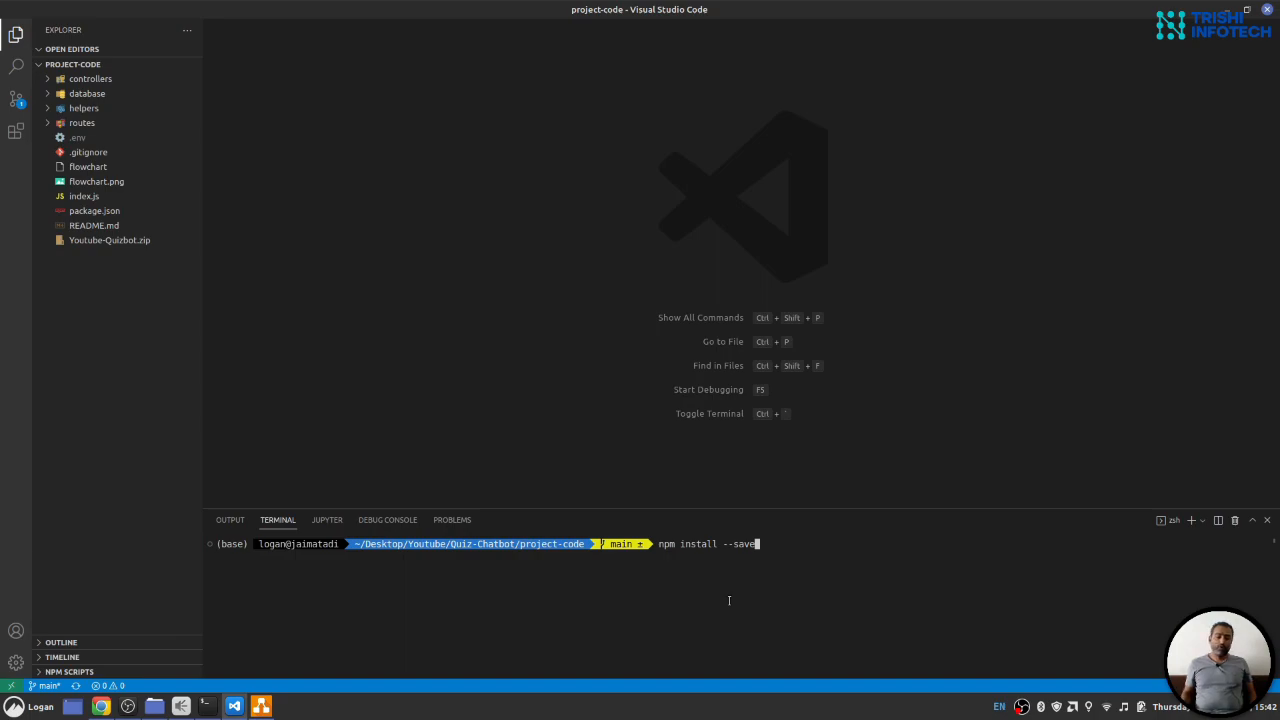
key("Enter")
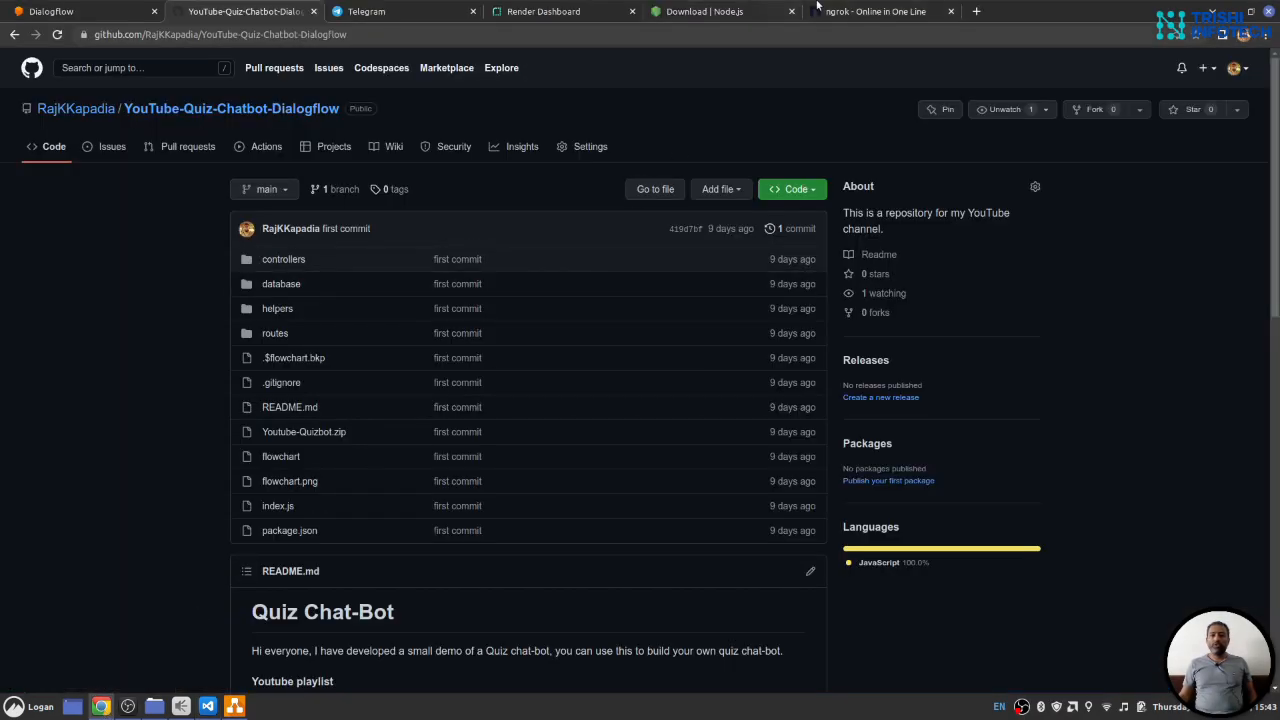
left_click(876, 12)
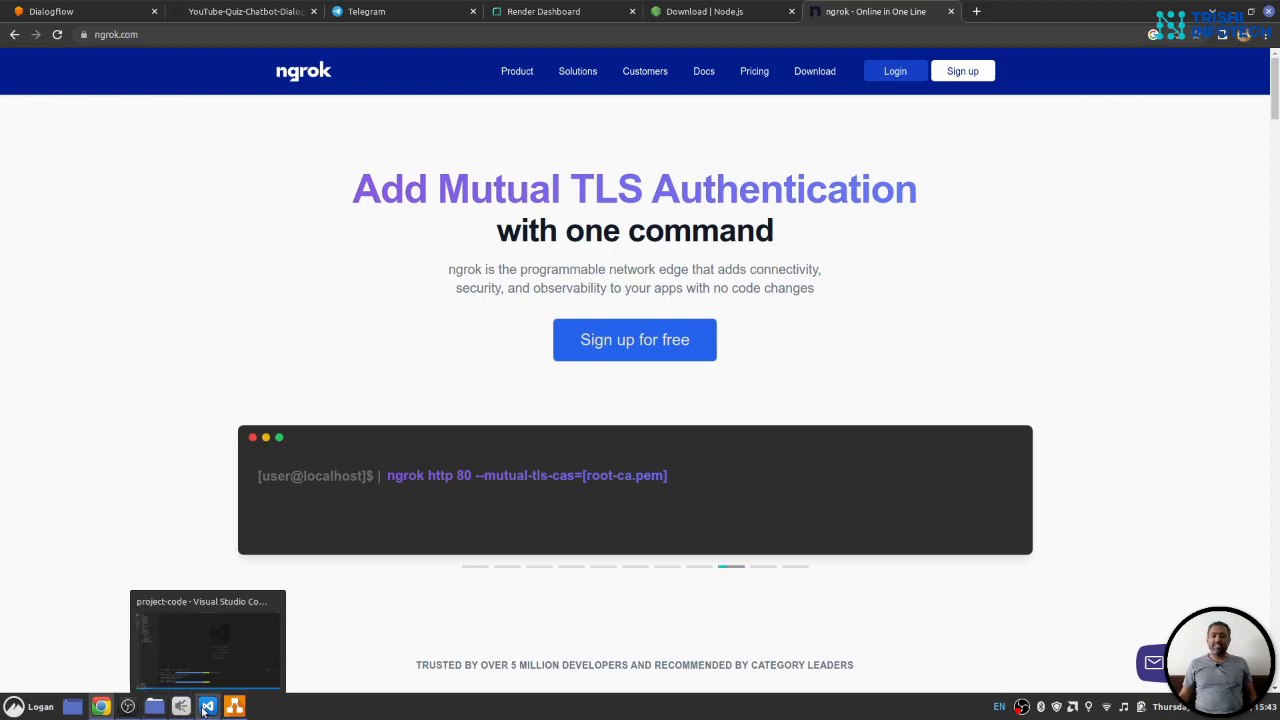
left_click(208, 640)
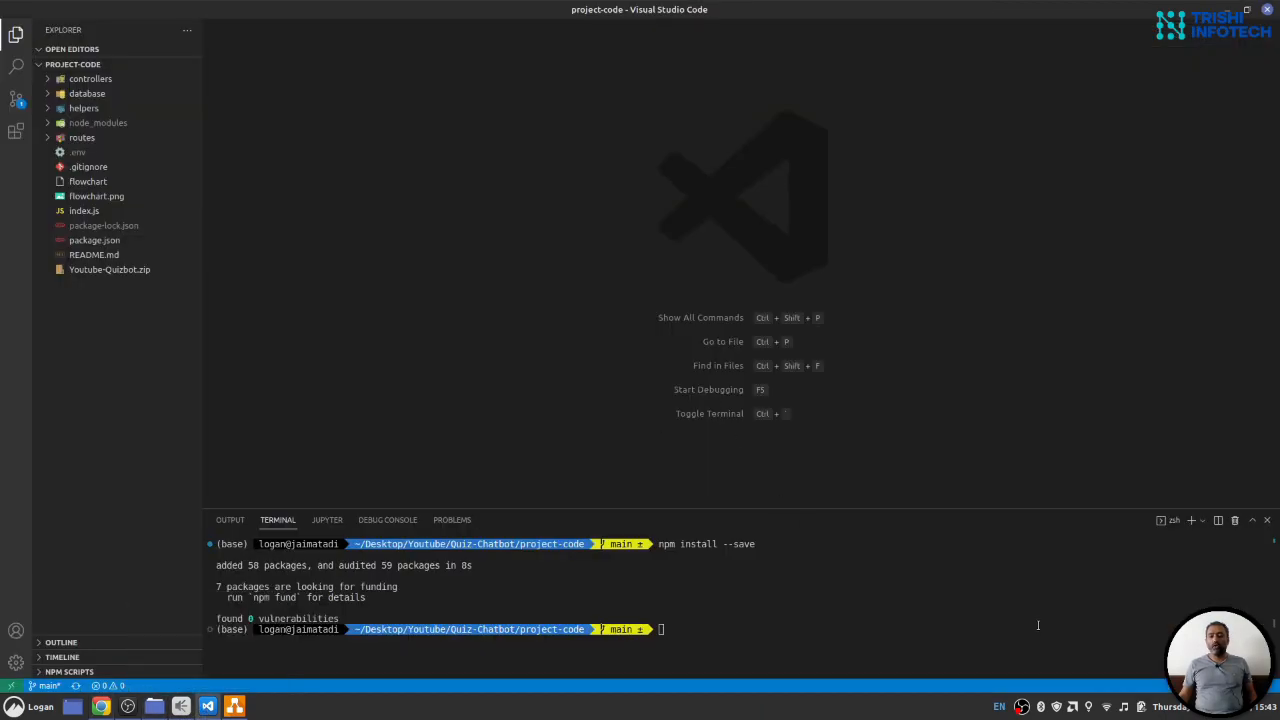
- Run `ngrok http 5000` in a second terminal and select the https forwarding address to copy it
left_click(1190, 520)
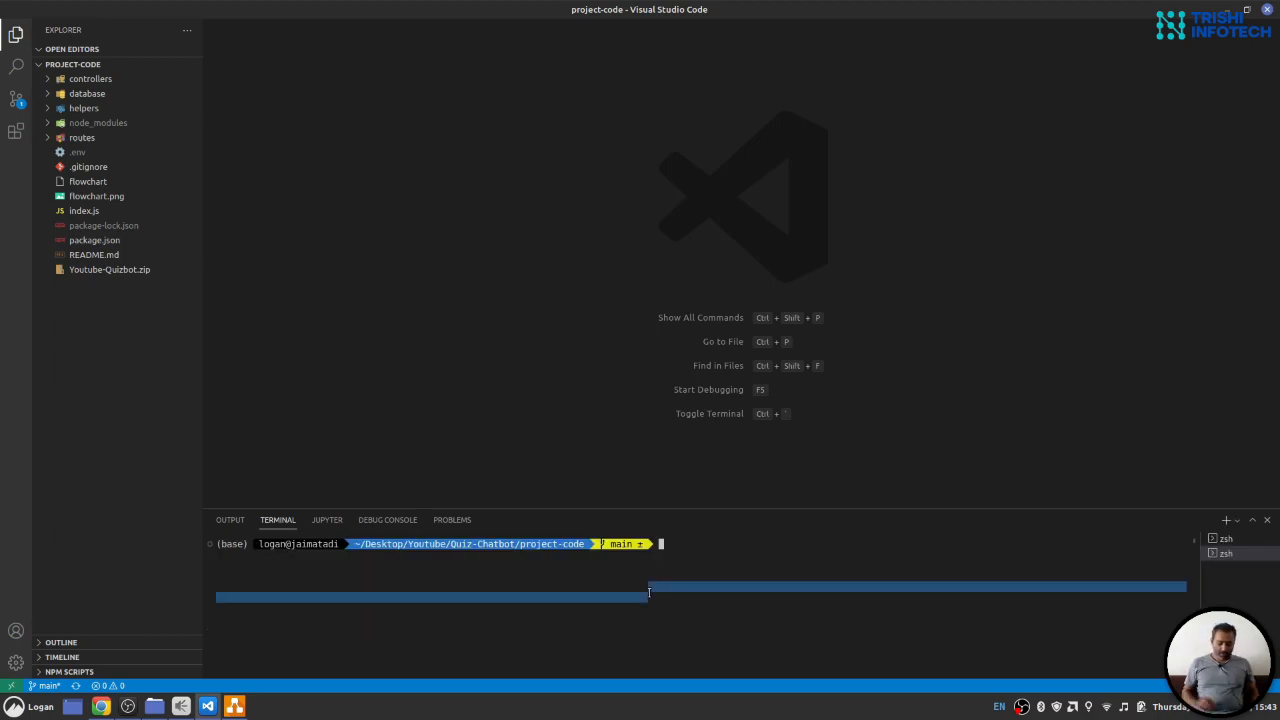
type("ngrok")
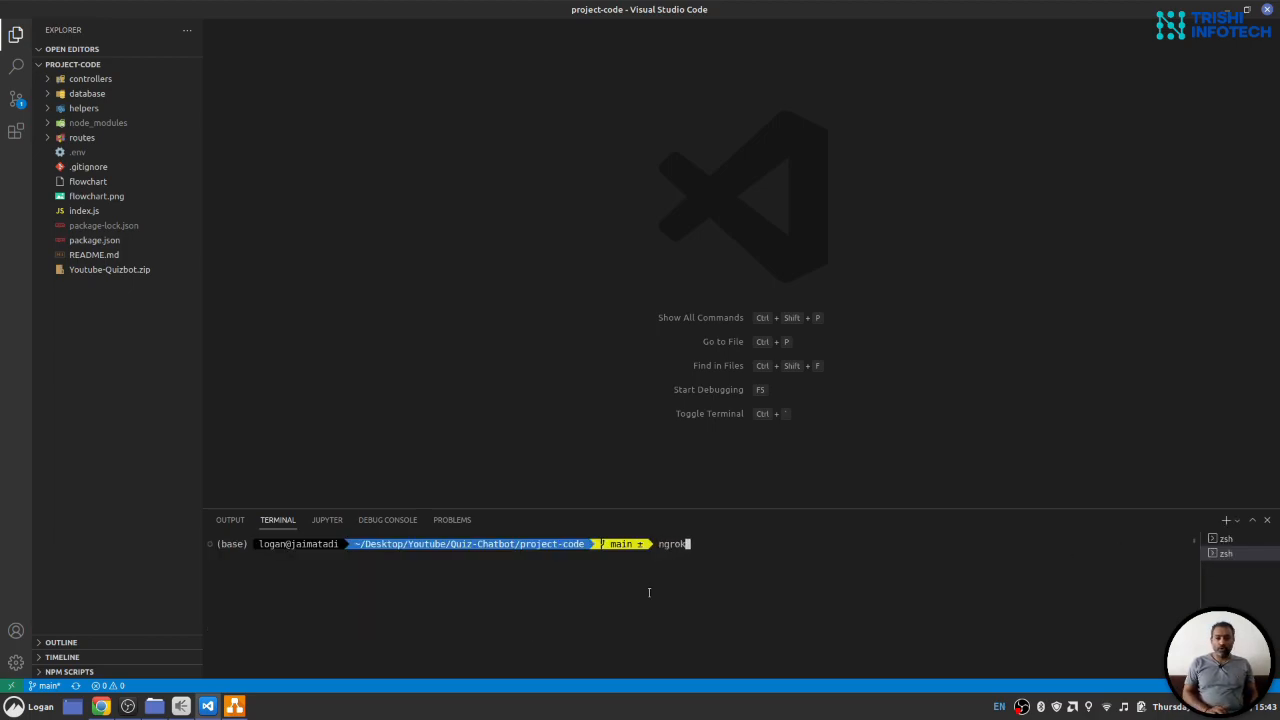
type("http 5")
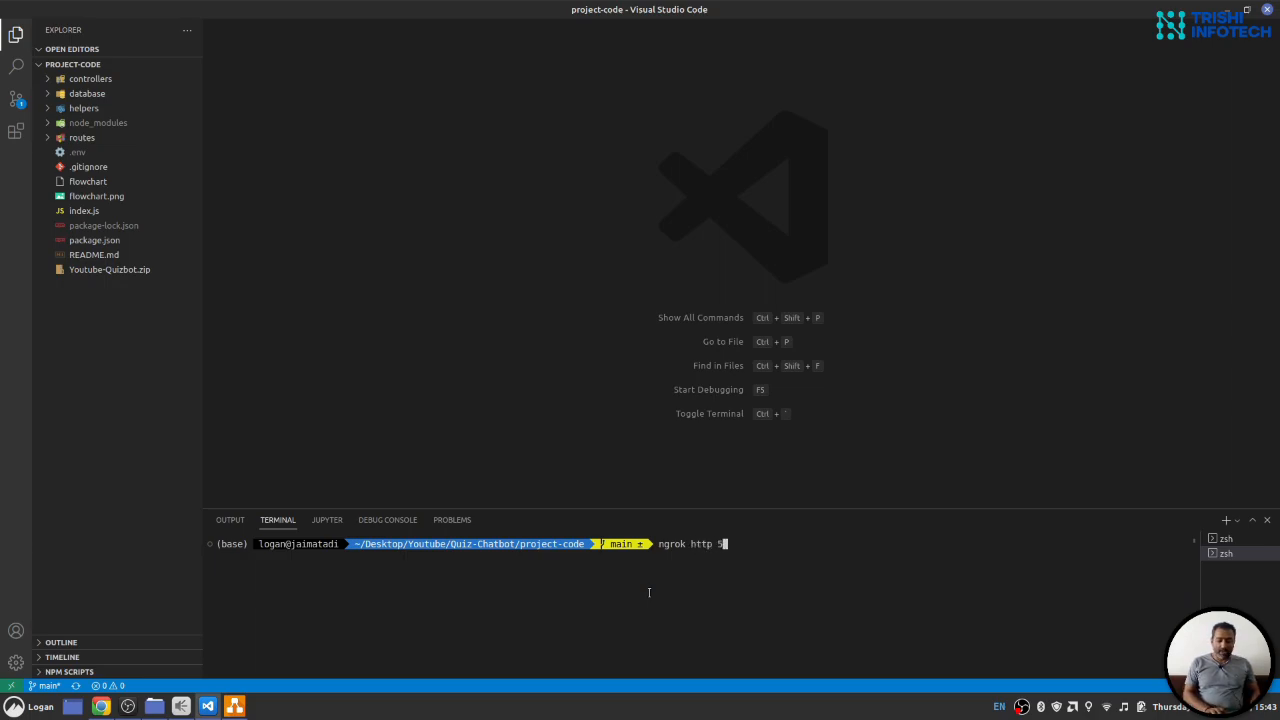
type("000")
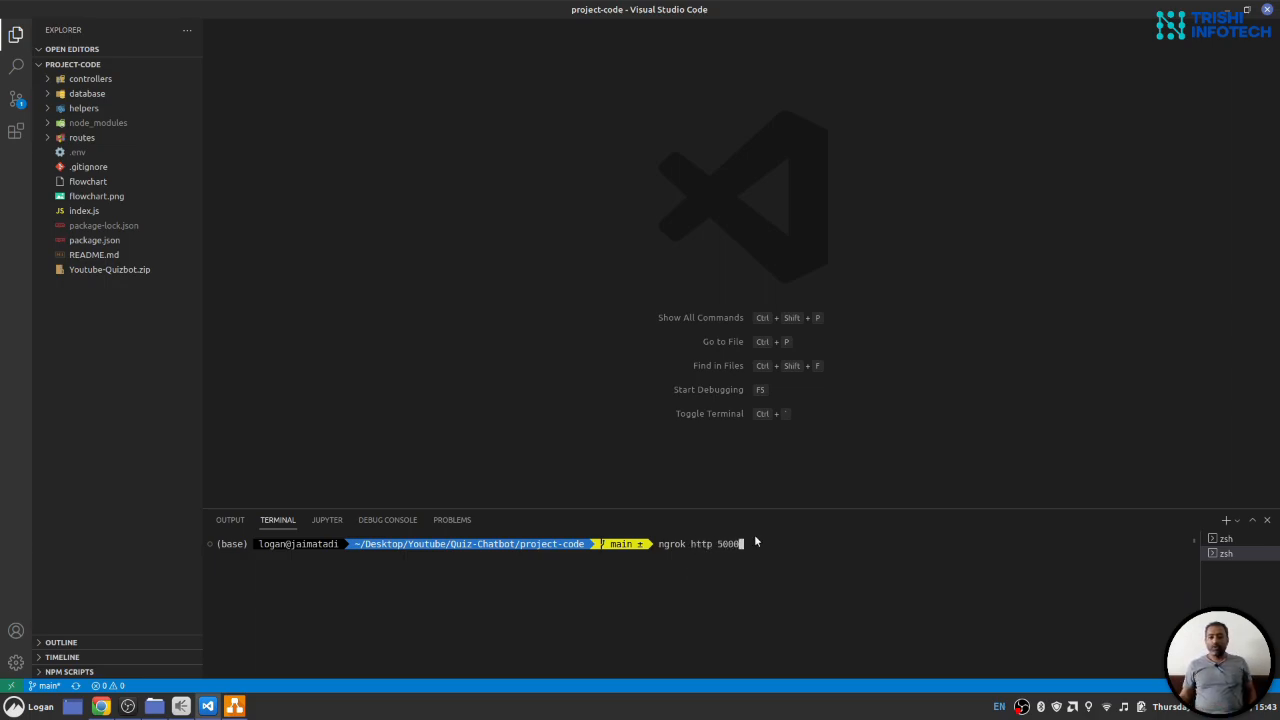
double_click(728, 544)
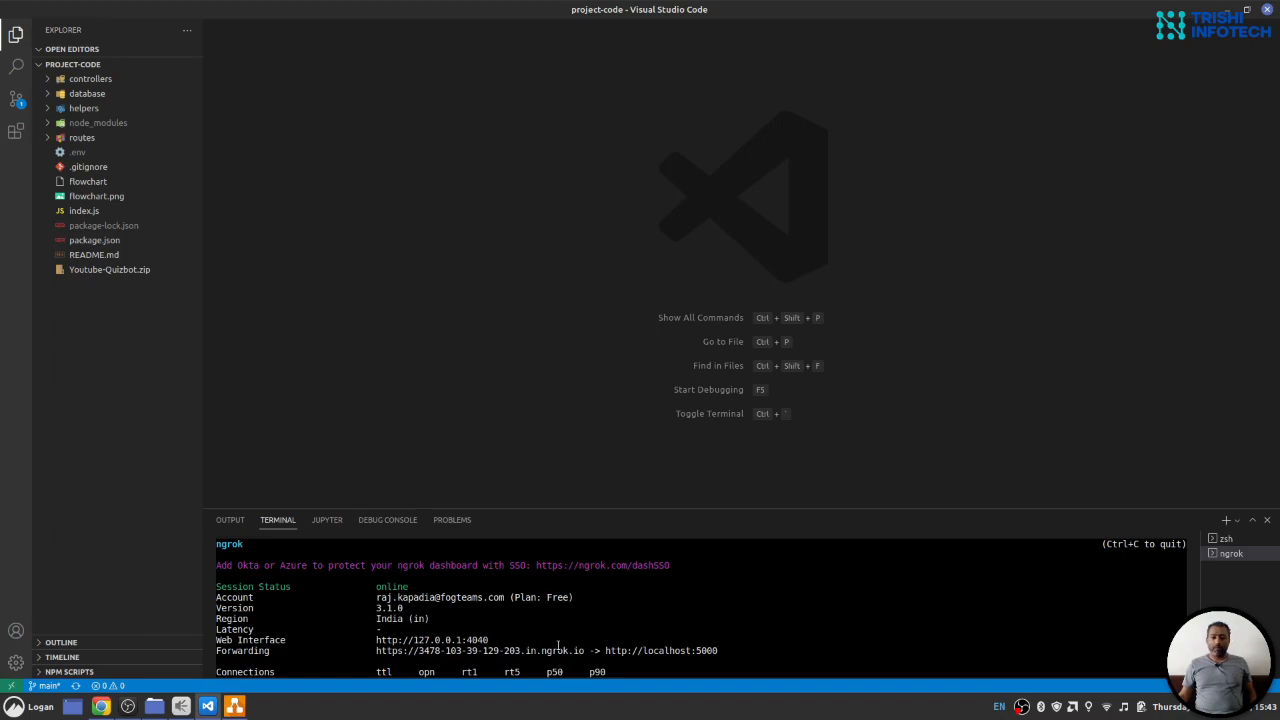
mouse_move(480, 650)
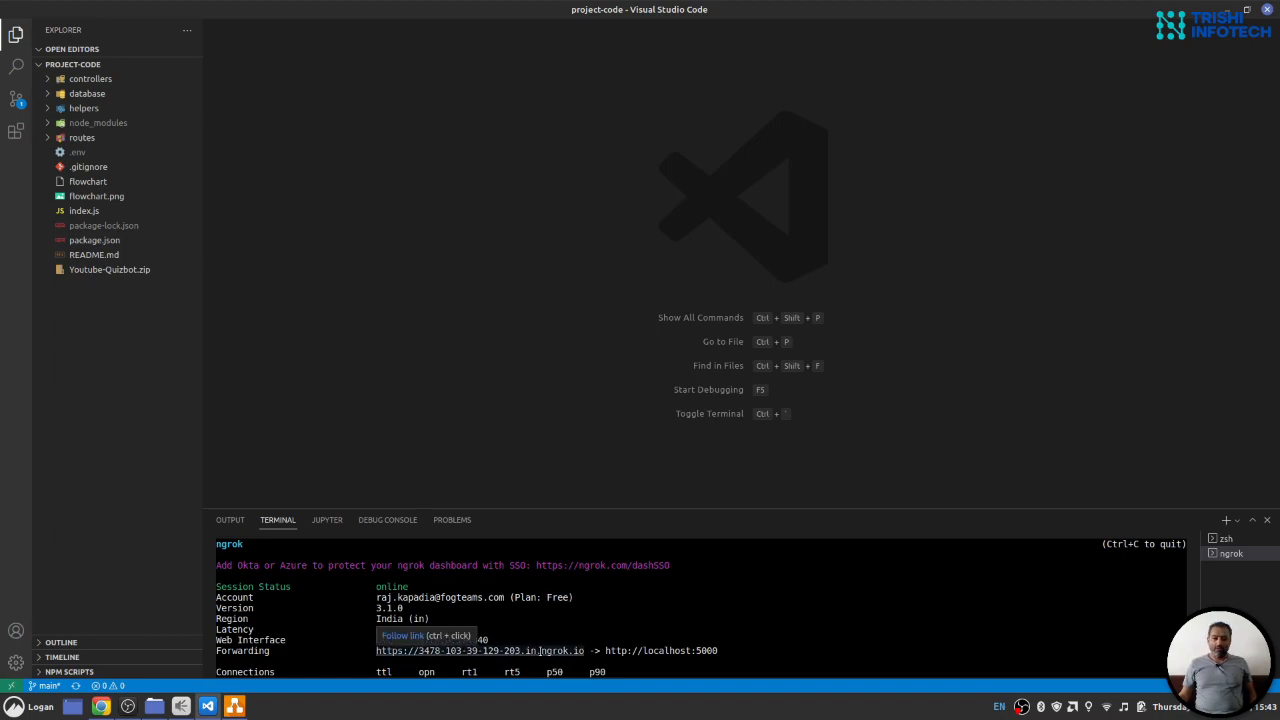
double_click(480, 650)
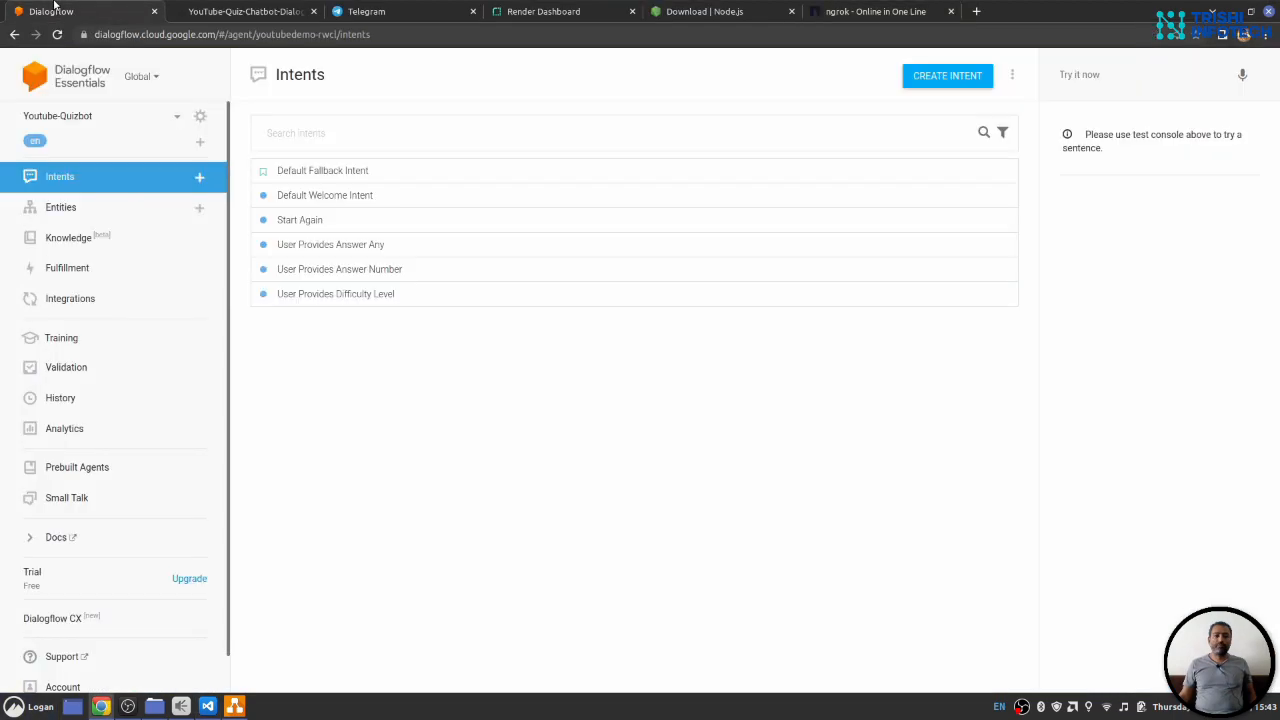
- Set the Fulfillment webhook URL to the ngrok address ending in /dialogflow and save it
left_click(68, 268)
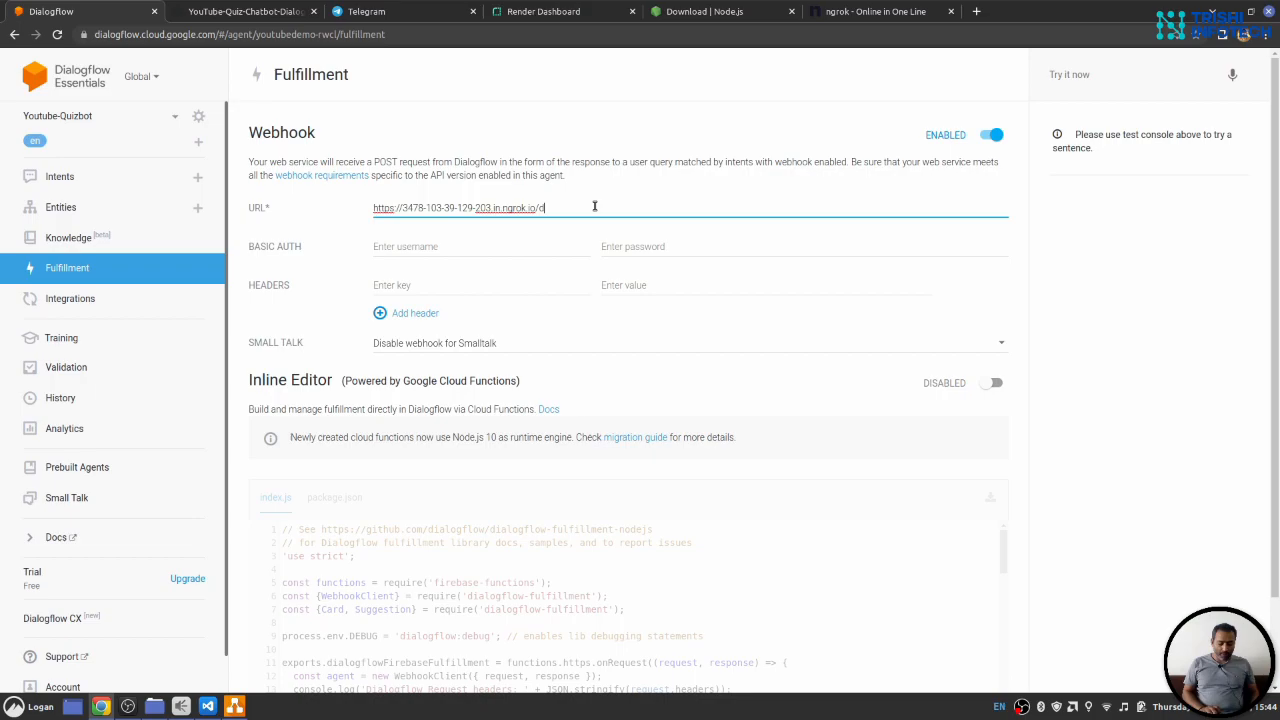
type("ialogflow")
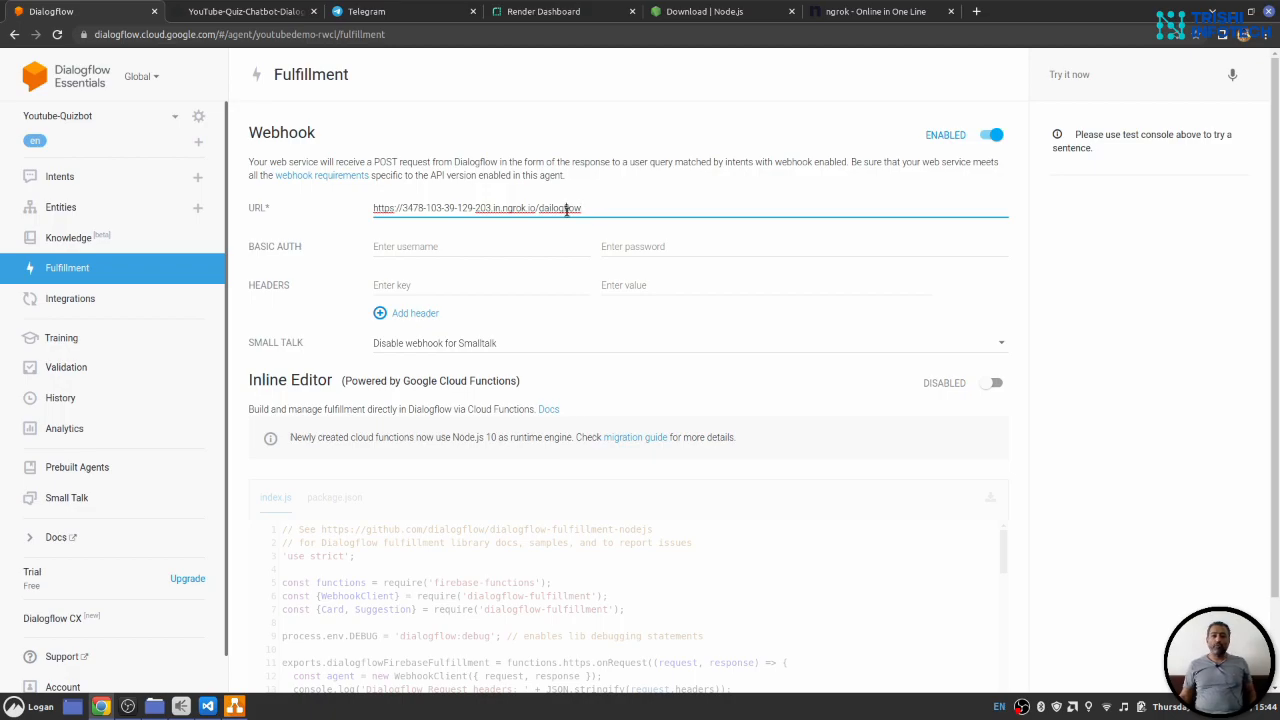
double_click(558, 208)
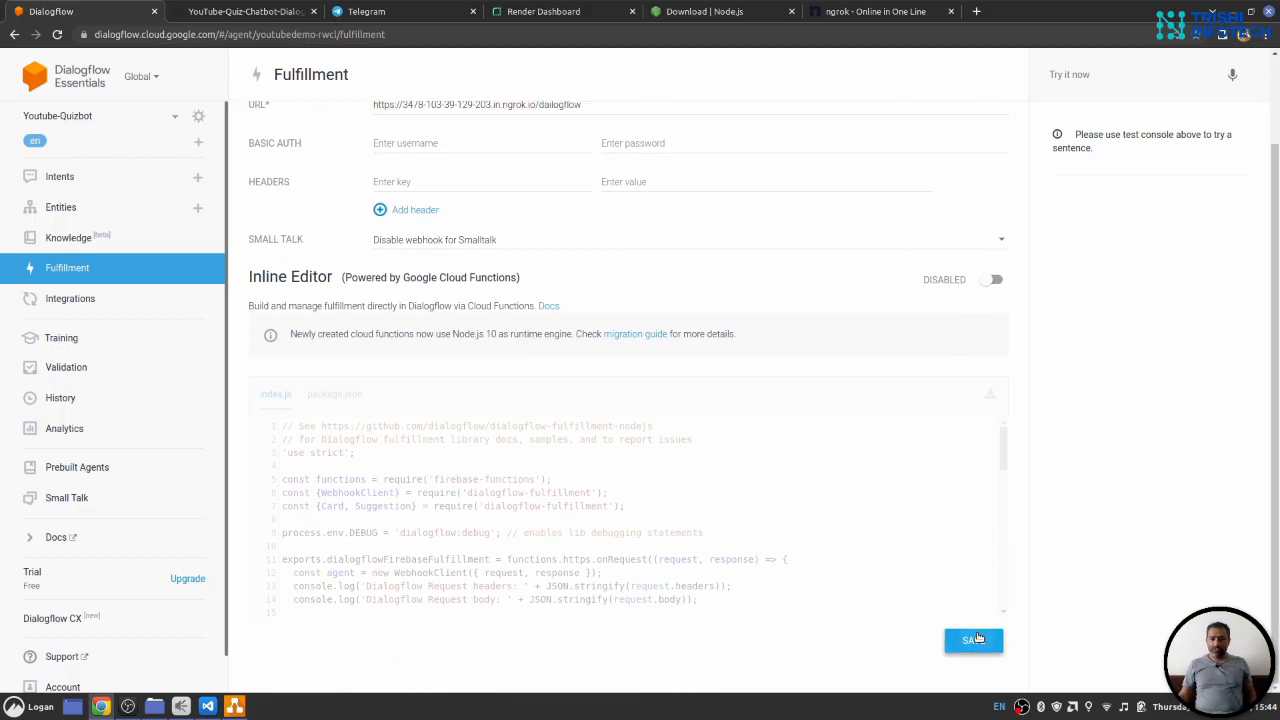
left_click(972, 640)
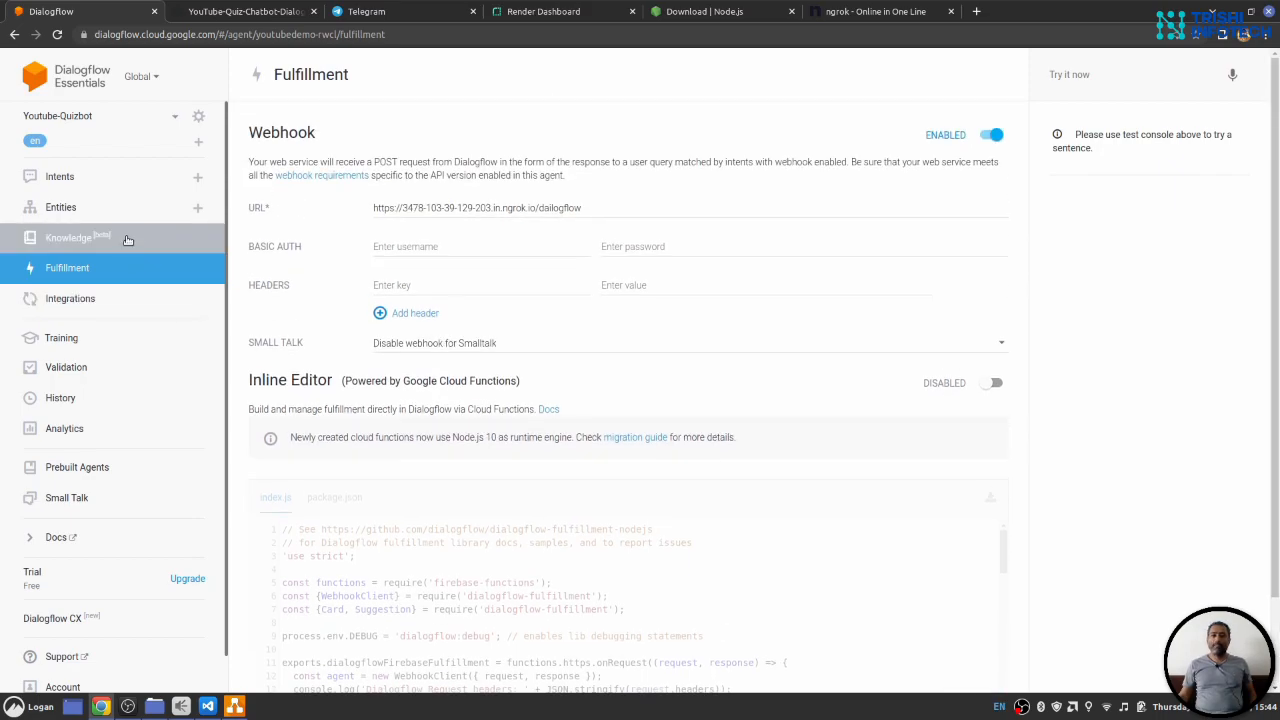
left_click(60, 176)
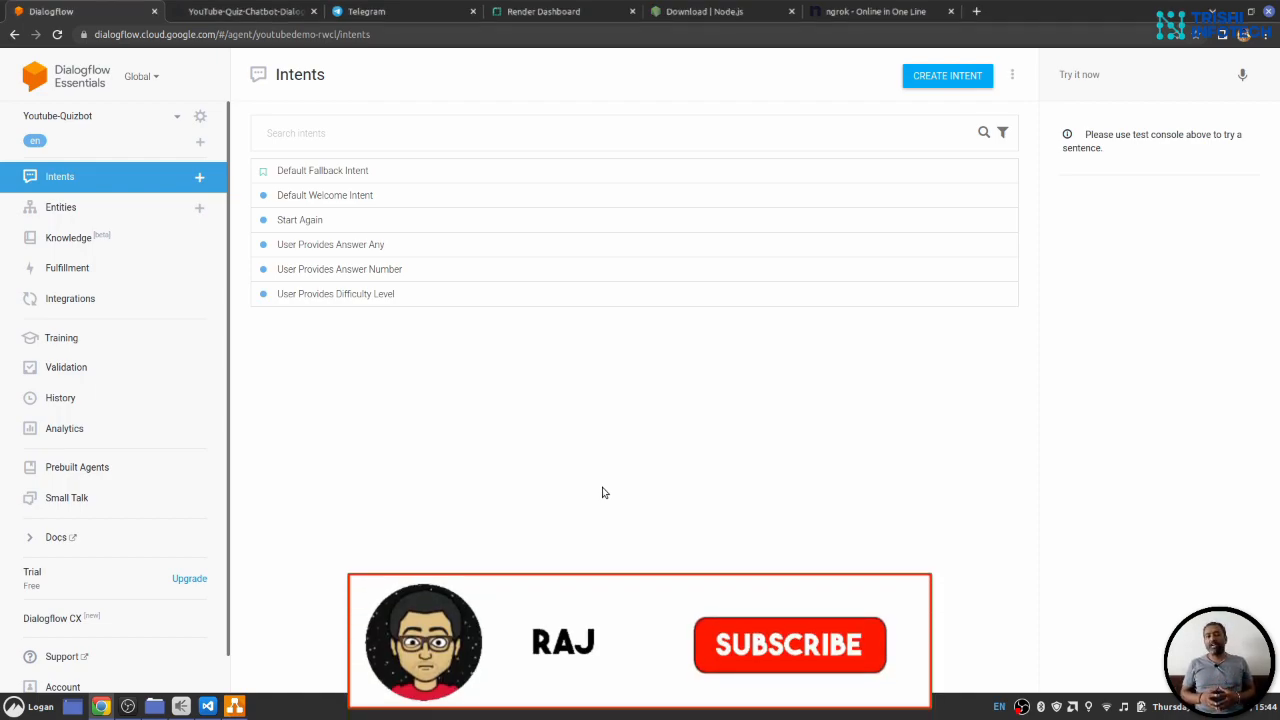
- Leave the Dialogflow intents list for the quiz chatbot's GitHub repository page
left_click(790, 644)
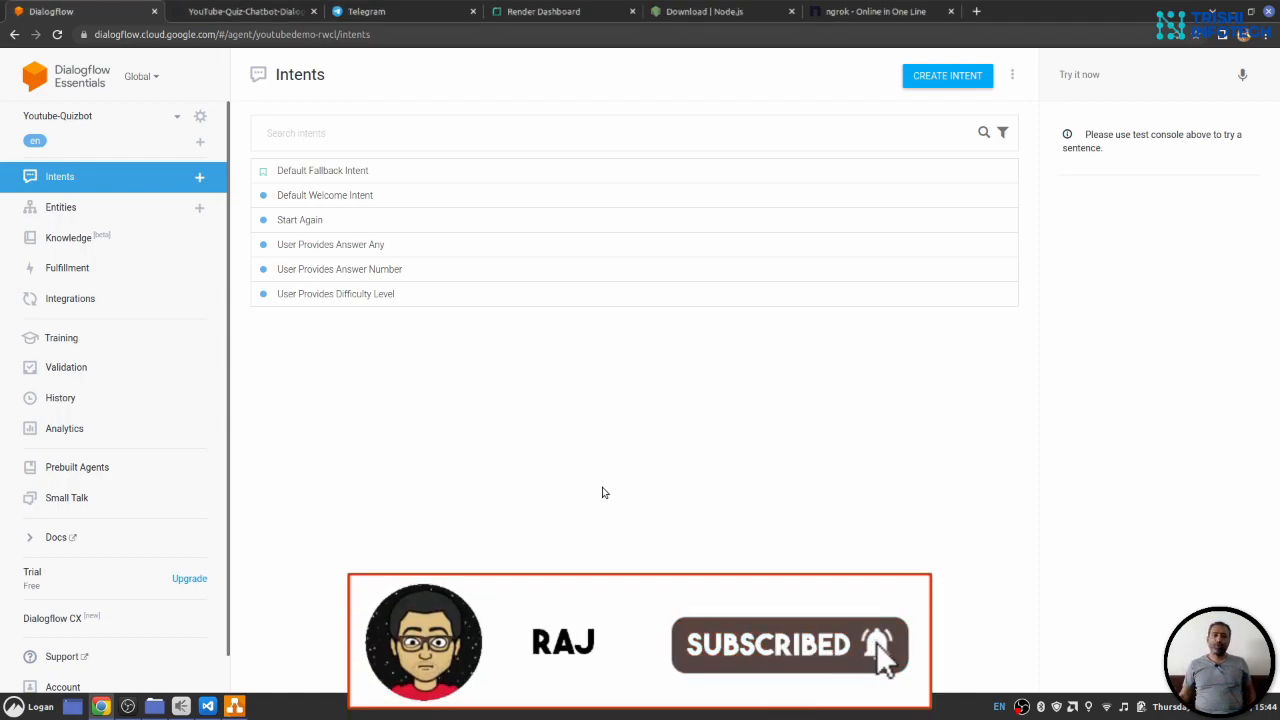
left_click(244, 12)
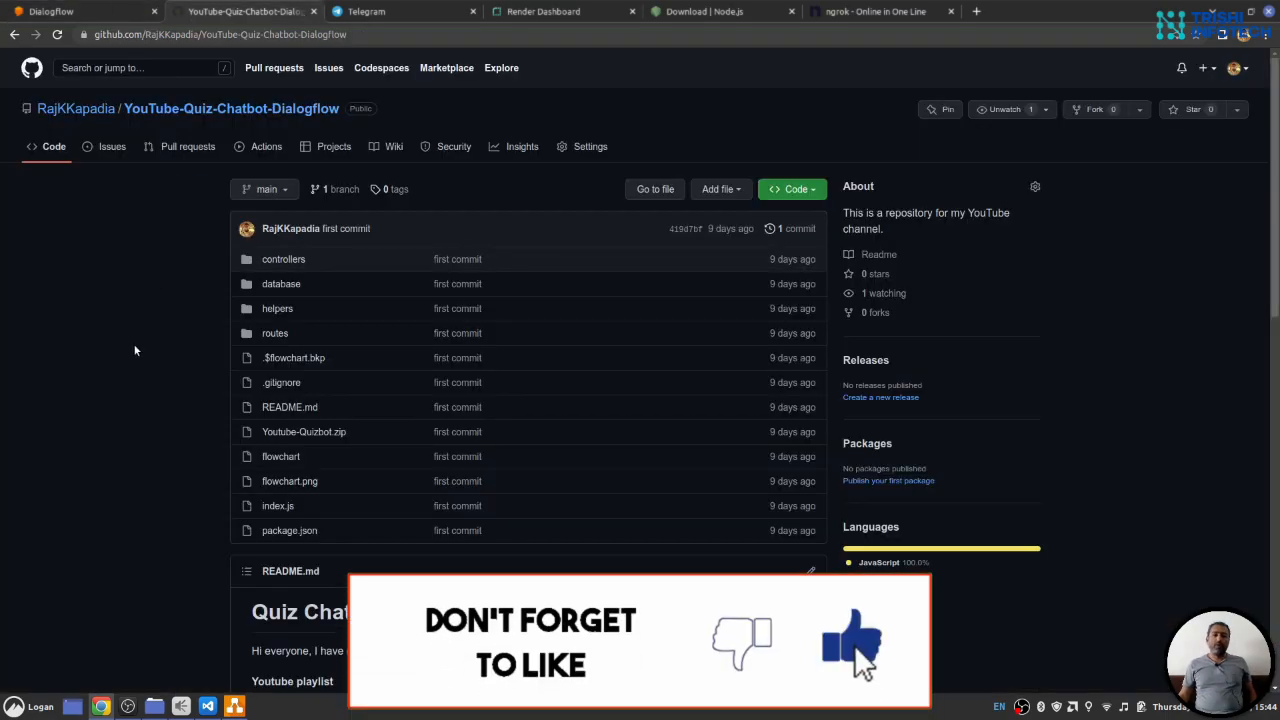